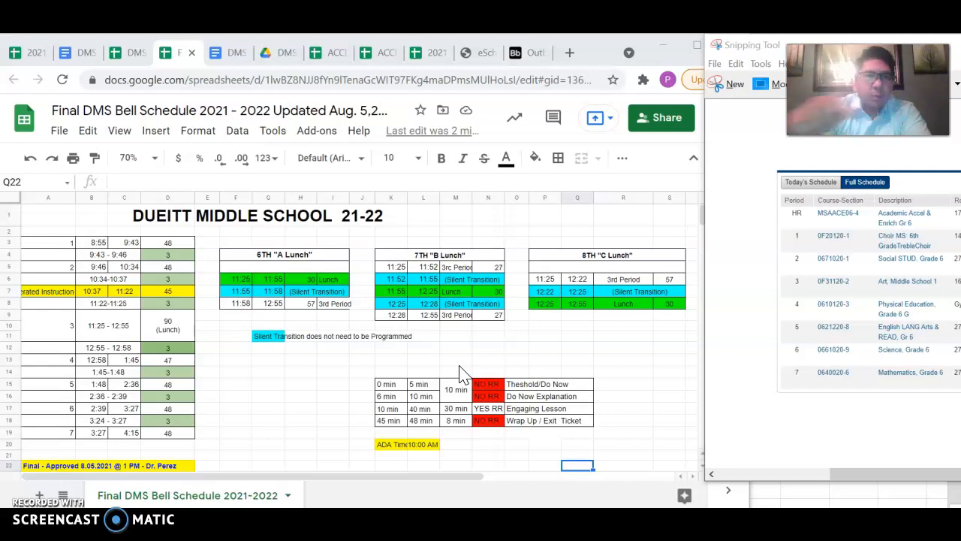
pyautogui.moveTo(101, 218)
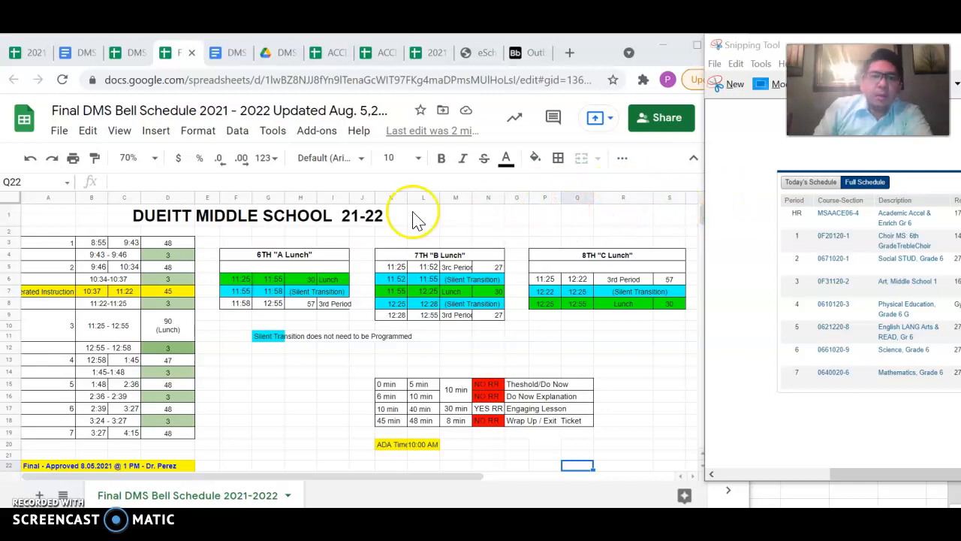
pyautogui.moveTo(439, 217)
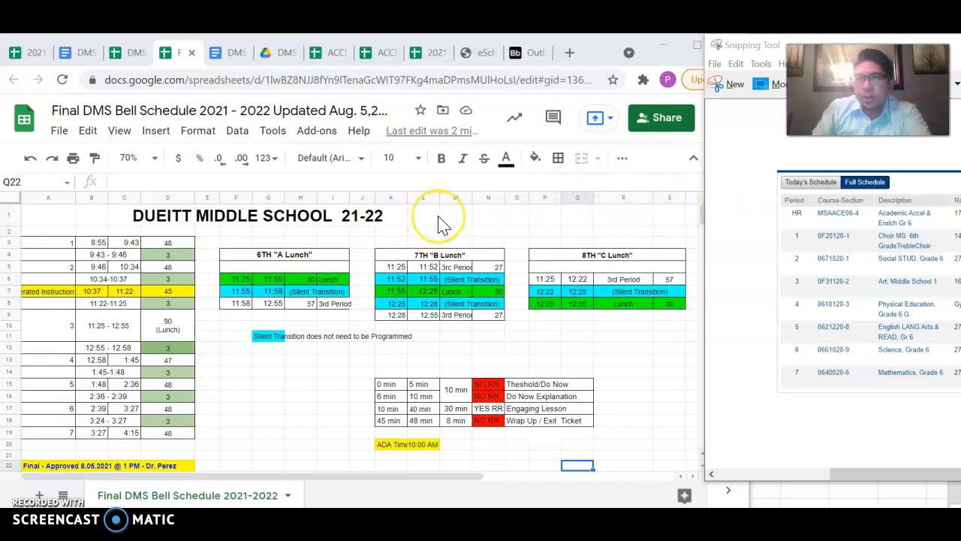
pyautogui.moveTo(124, 248)
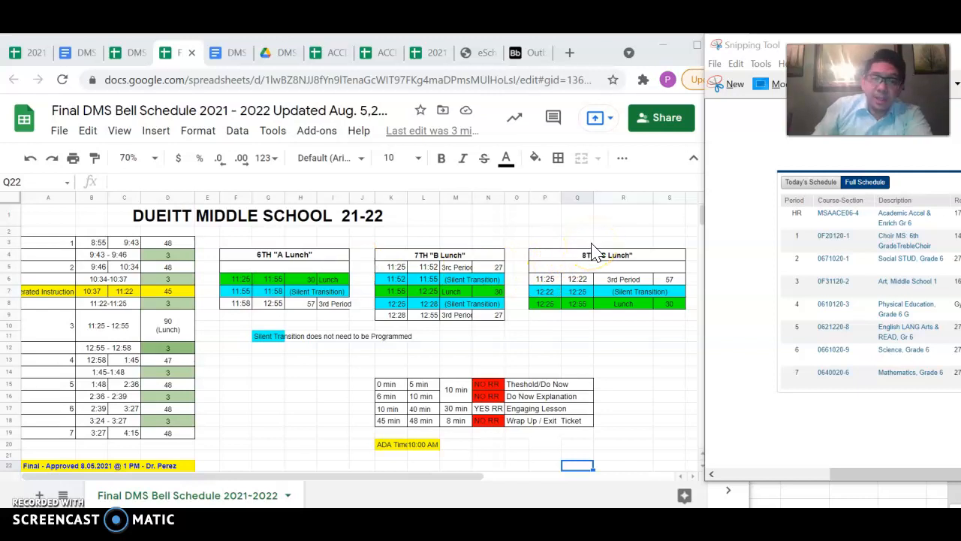
pyautogui.moveTo(691, 214)
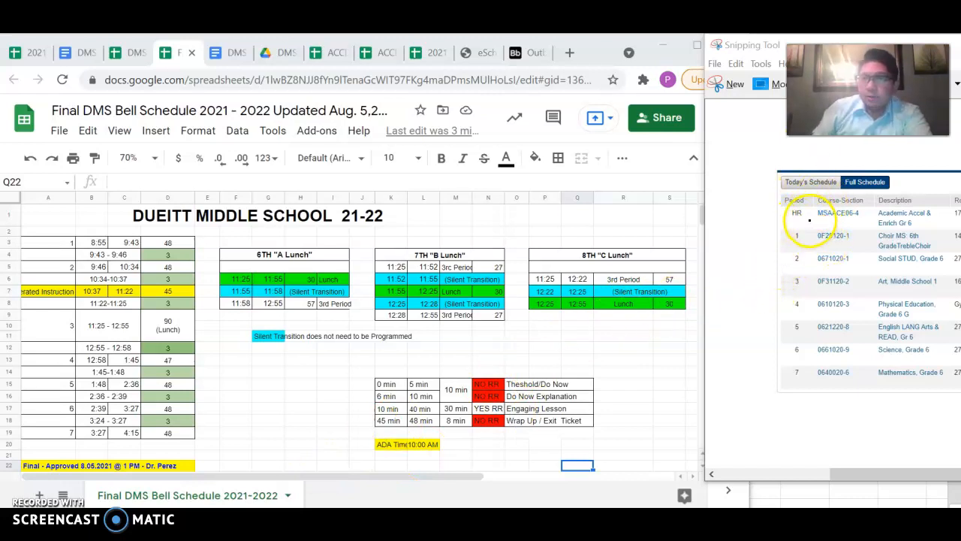
pyautogui.moveTo(769, 206)
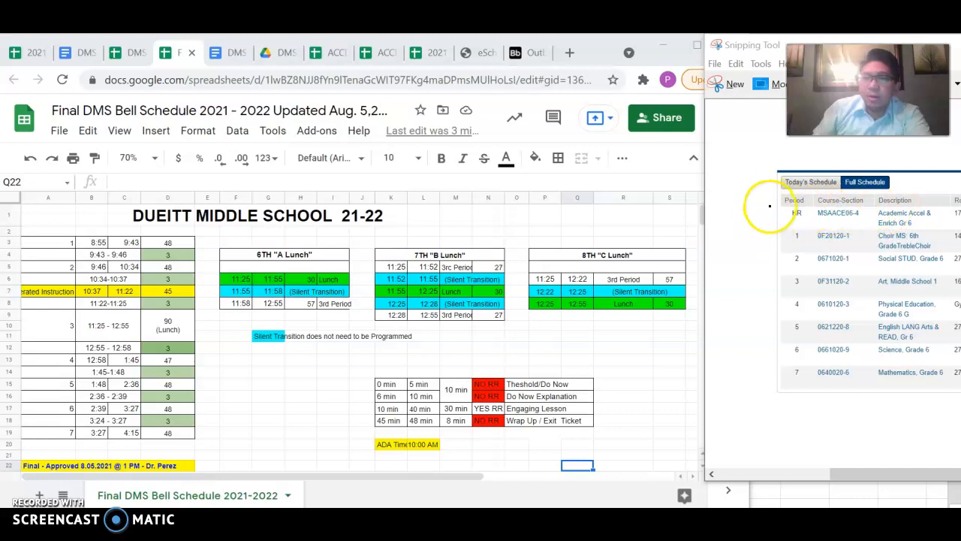
pyautogui.moveTo(860, 338)
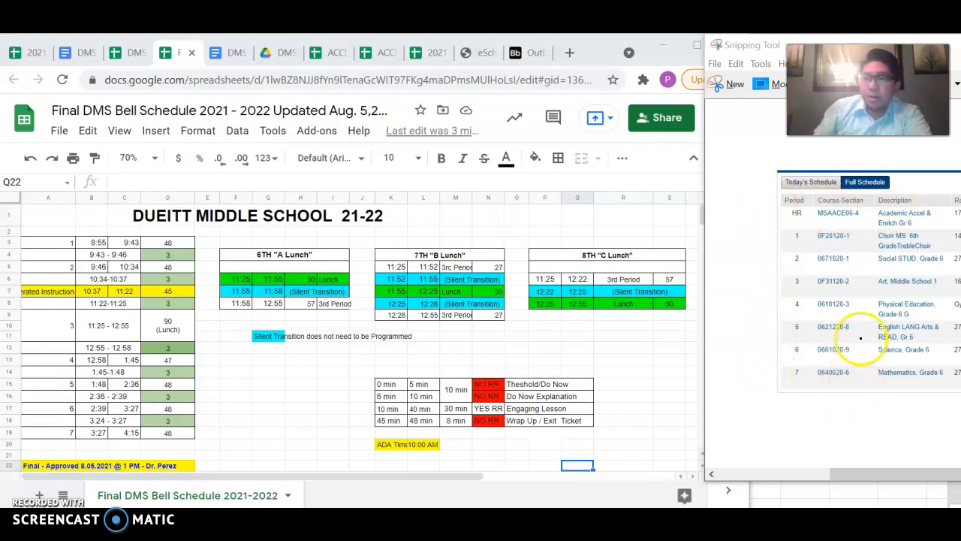
pyautogui.moveTo(777, 387)
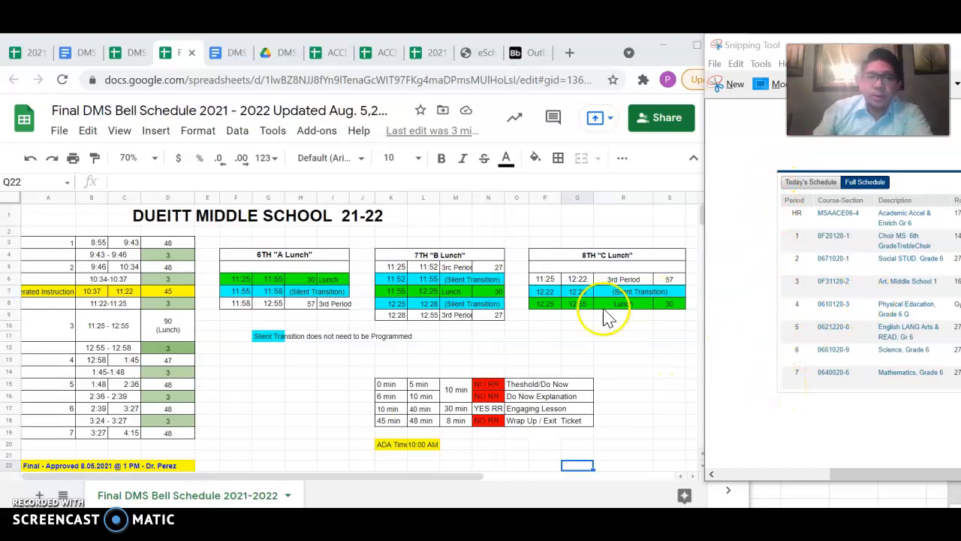
pyautogui.moveTo(60, 248)
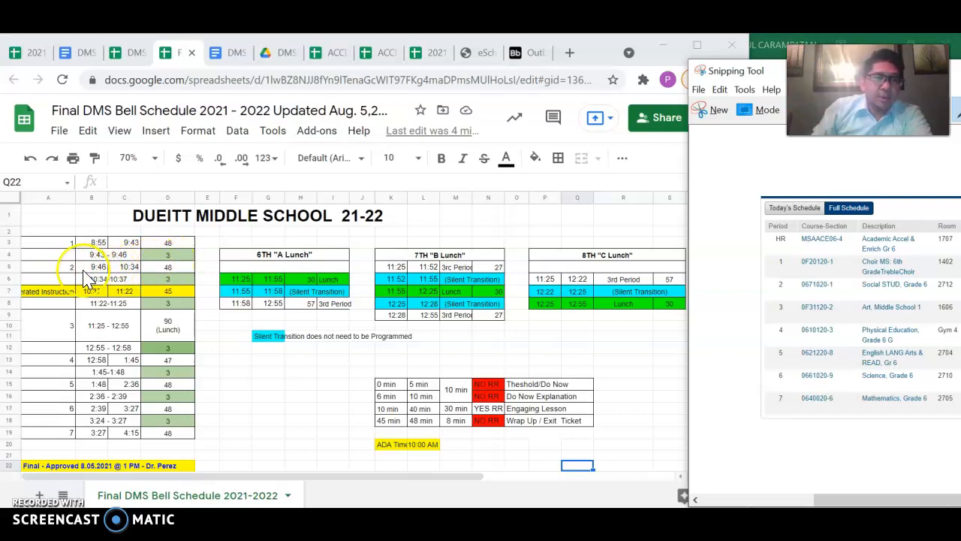
pyautogui.moveTo(131, 274)
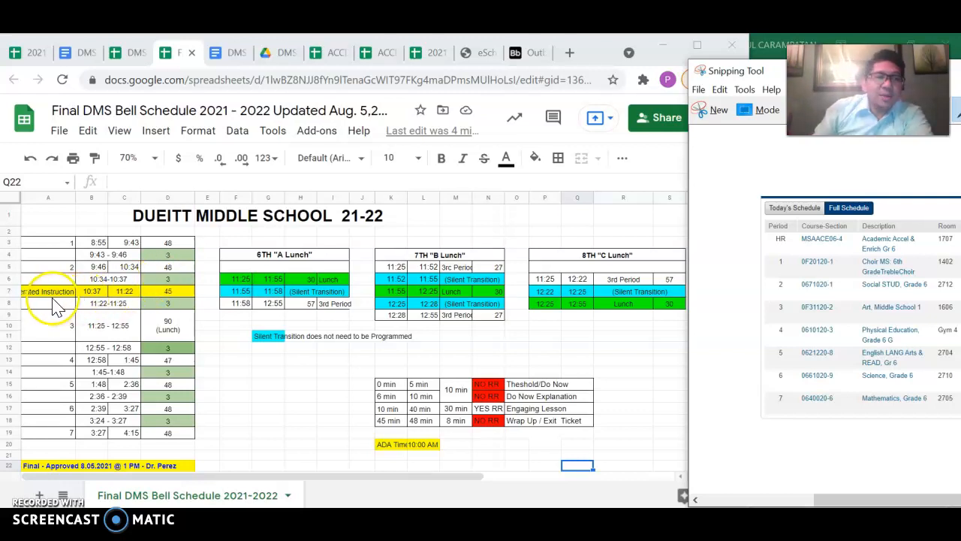
pyautogui.moveTo(69, 296)
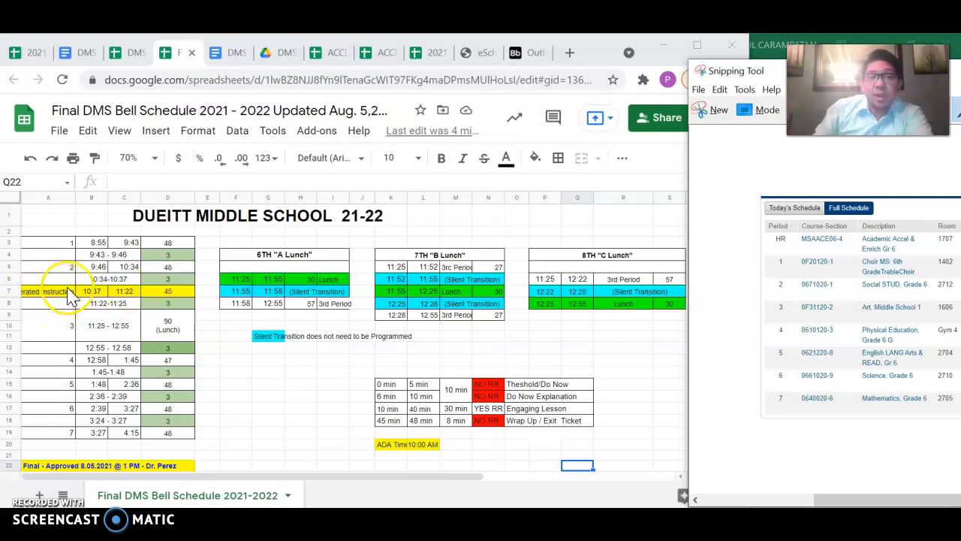
pyautogui.moveTo(186, 302)
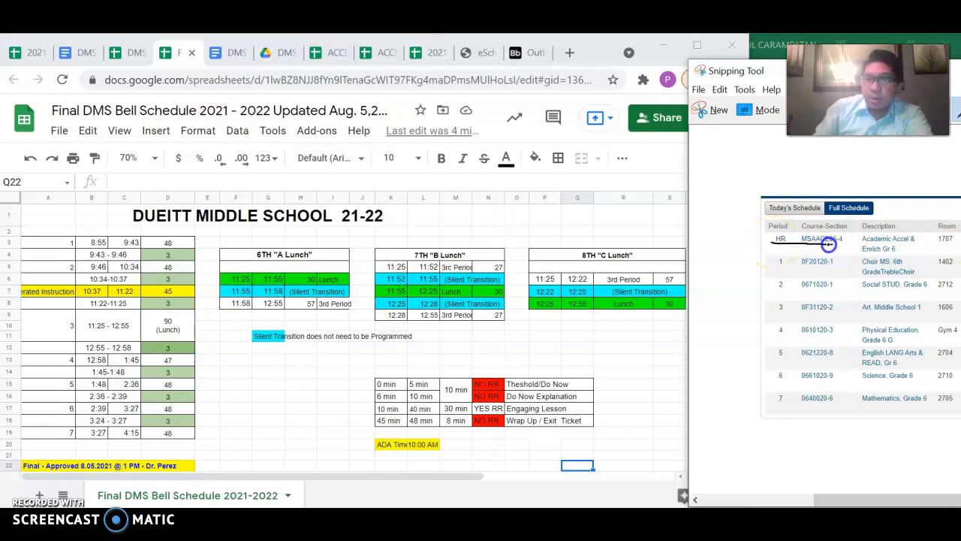
pyautogui.moveTo(956, 226)
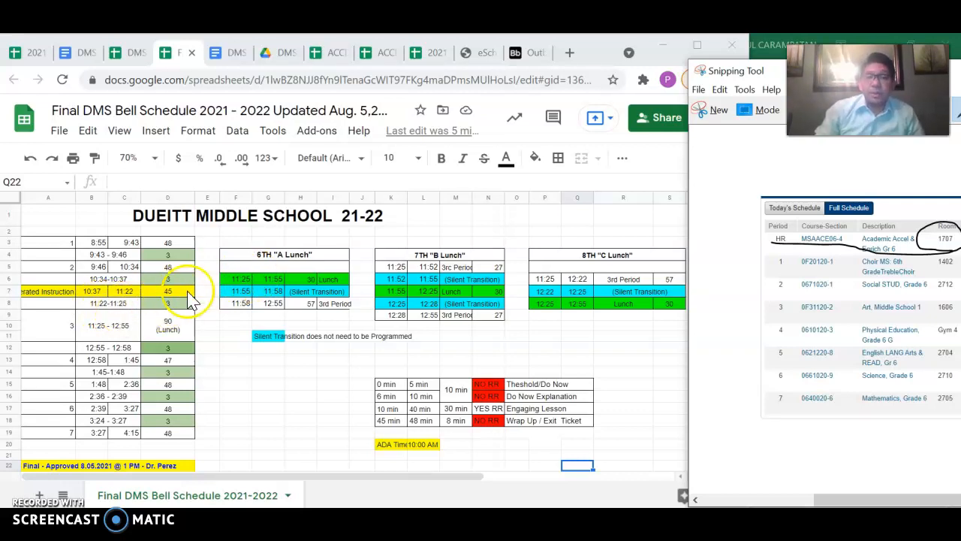
pyautogui.moveTo(285, 278)
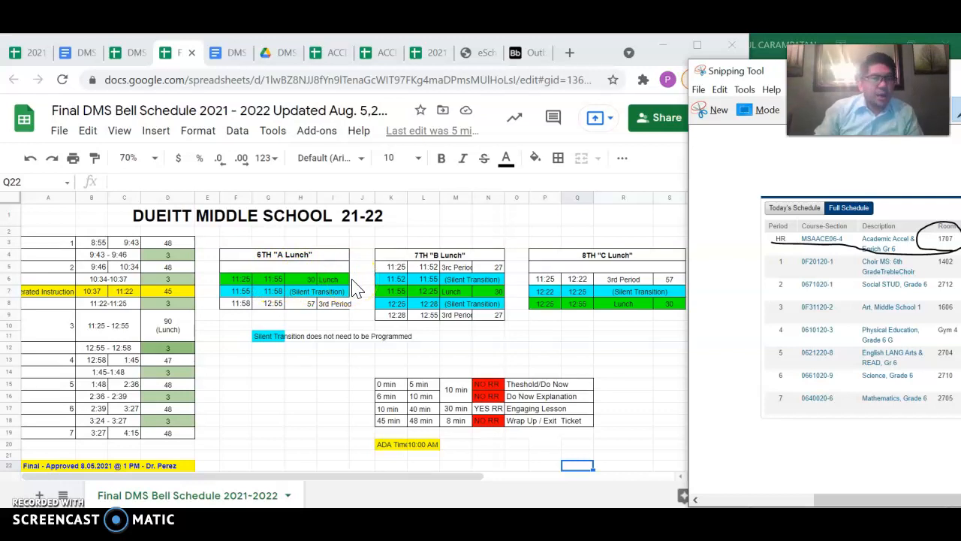
pyautogui.moveTo(343, 288)
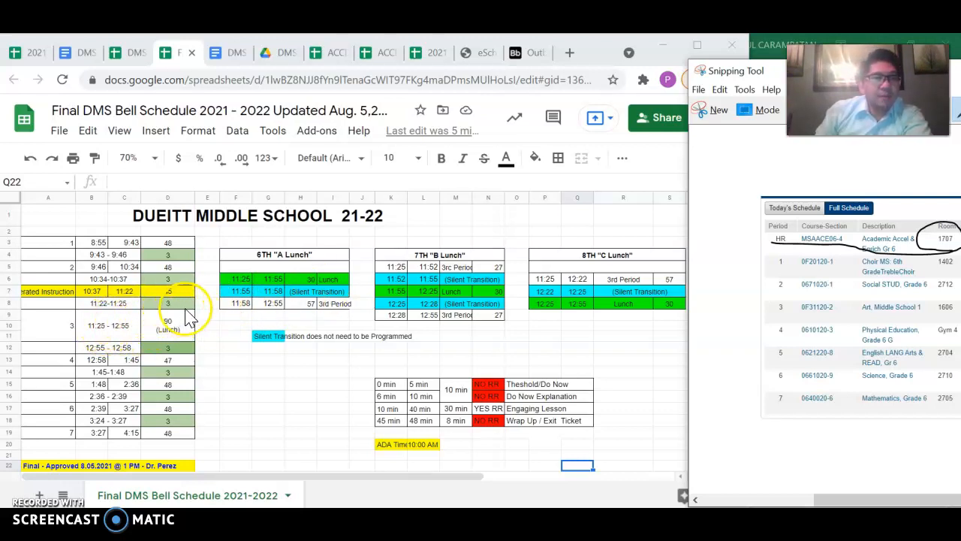
pyautogui.moveTo(249, 302)
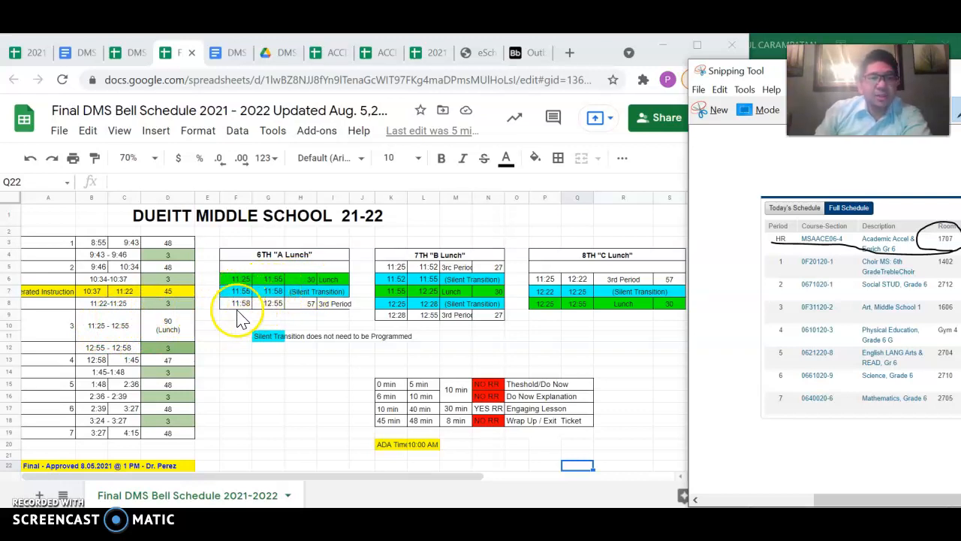
pyautogui.moveTo(284, 304)
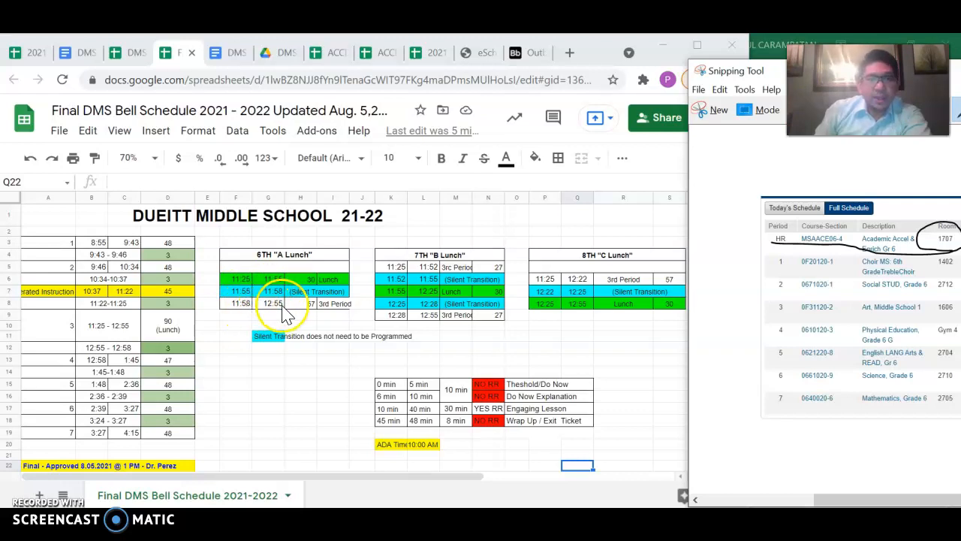
pyautogui.moveTo(244, 331)
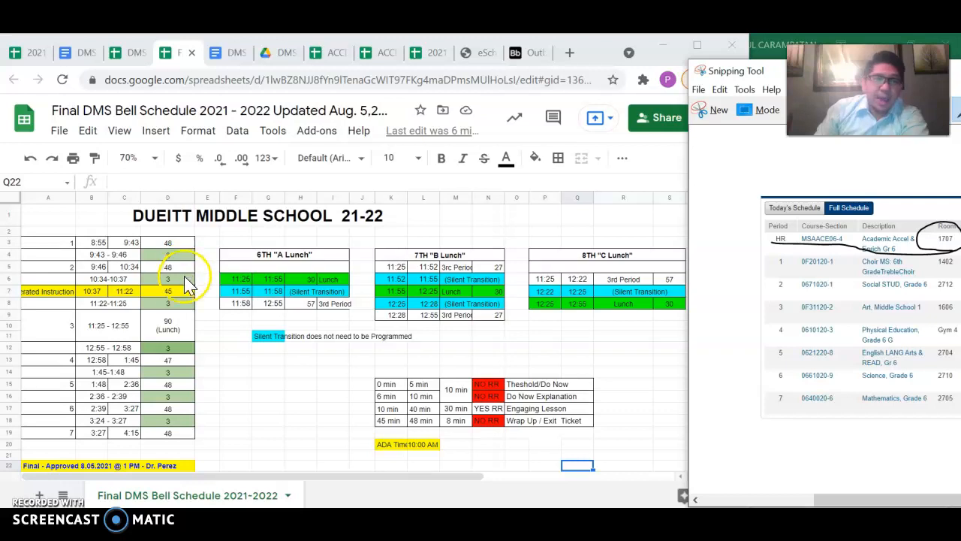
pyautogui.moveTo(178, 291)
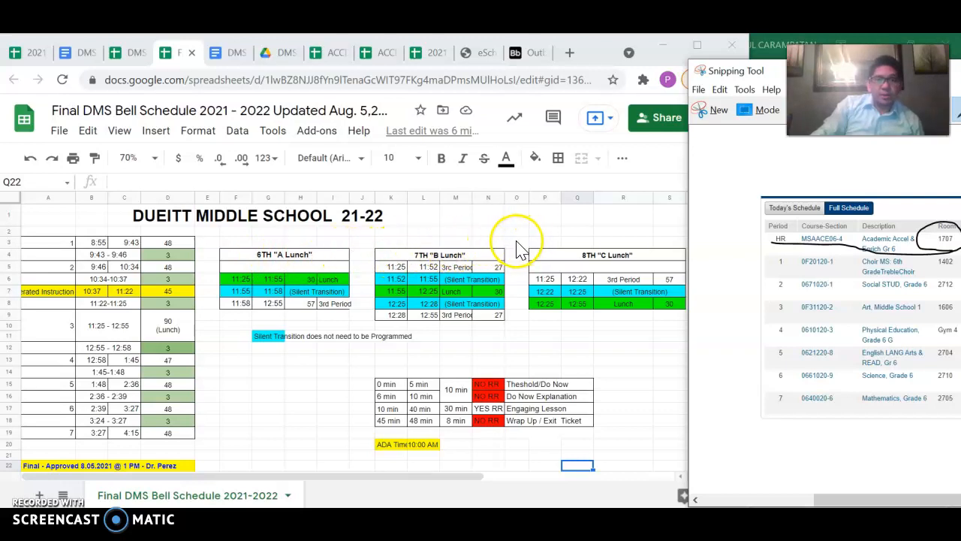
pyautogui.moveTo(372, 259)
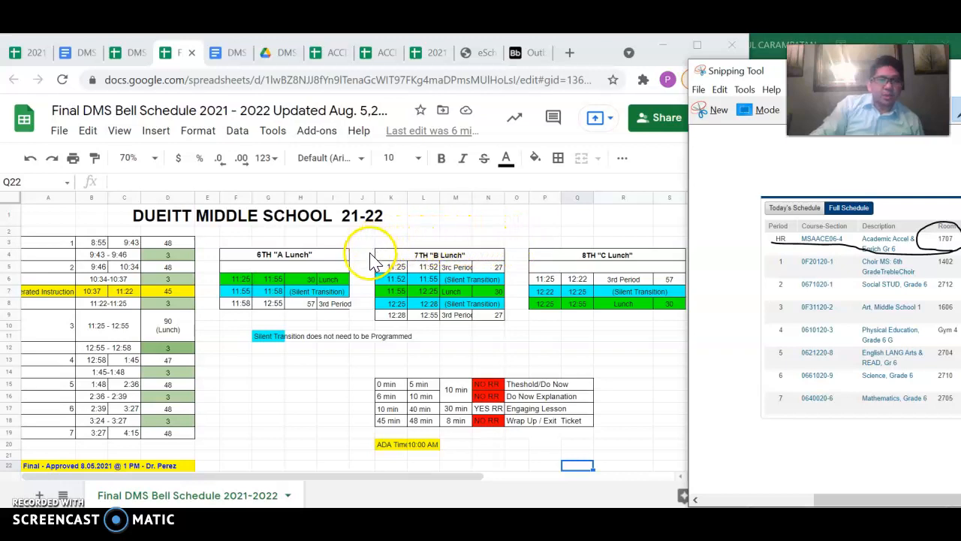
pyautogui.moveTo(427, 326)
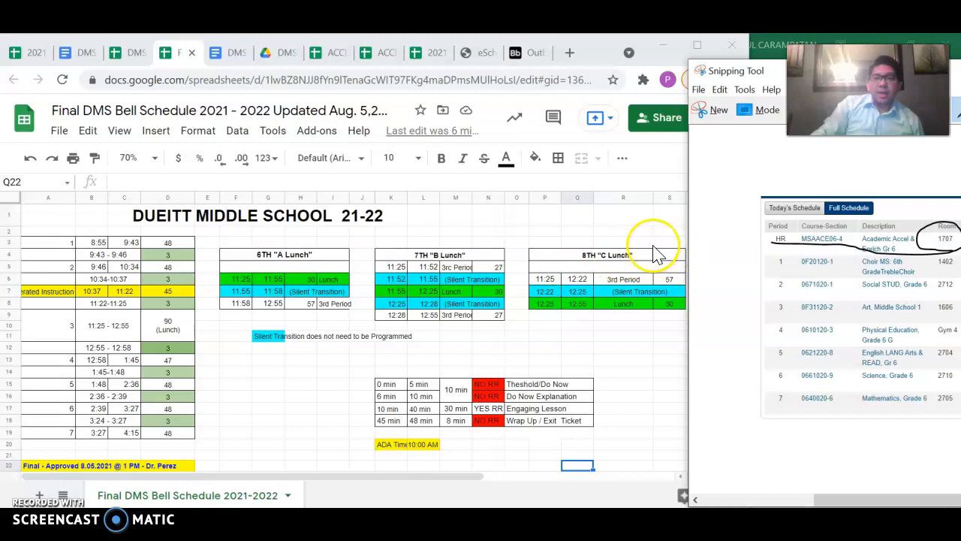
pyautogui.moveTo(582, 308)
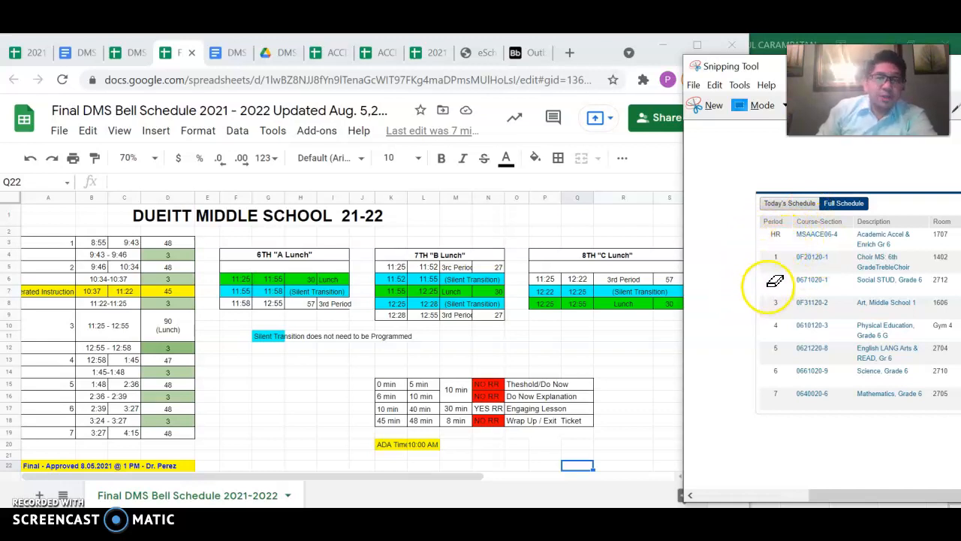
pyautogui.moveTo(939, 259)
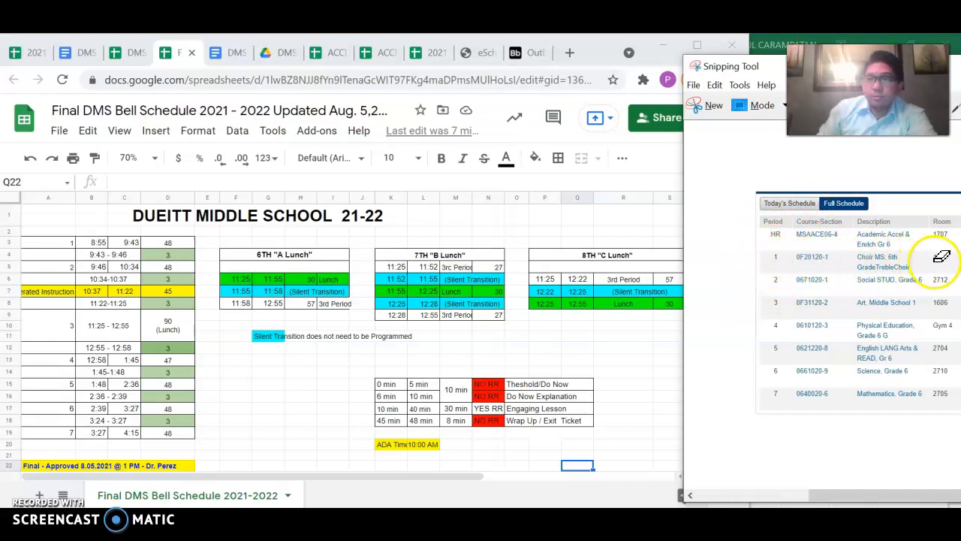
pyautogui.moveTo(836, 264)
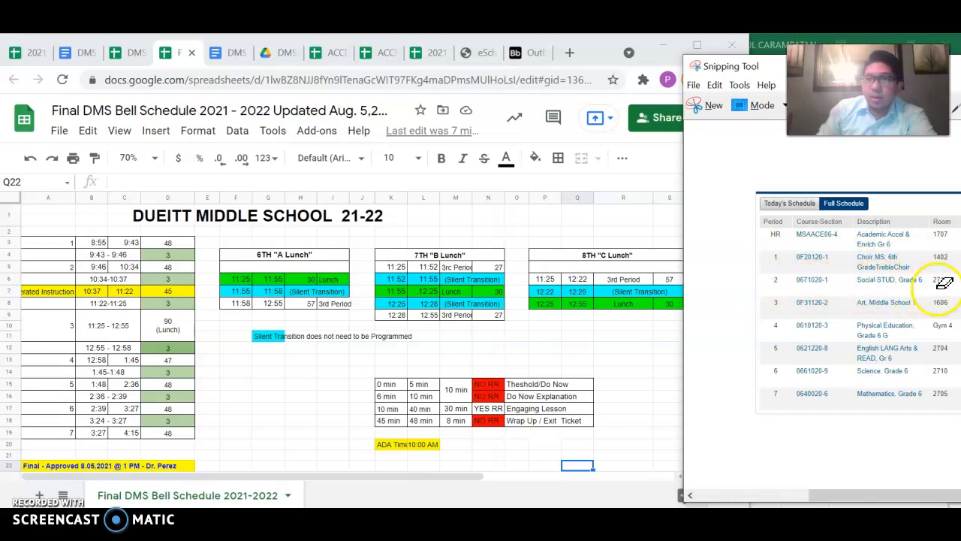
pyautogui.moveTo(784, 279)
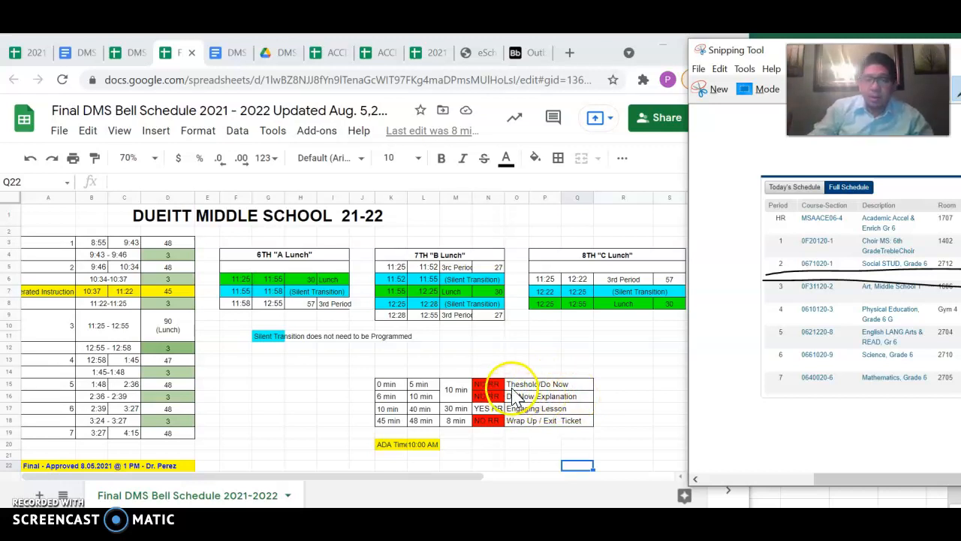
pyautogui.moveTo(538, 401)
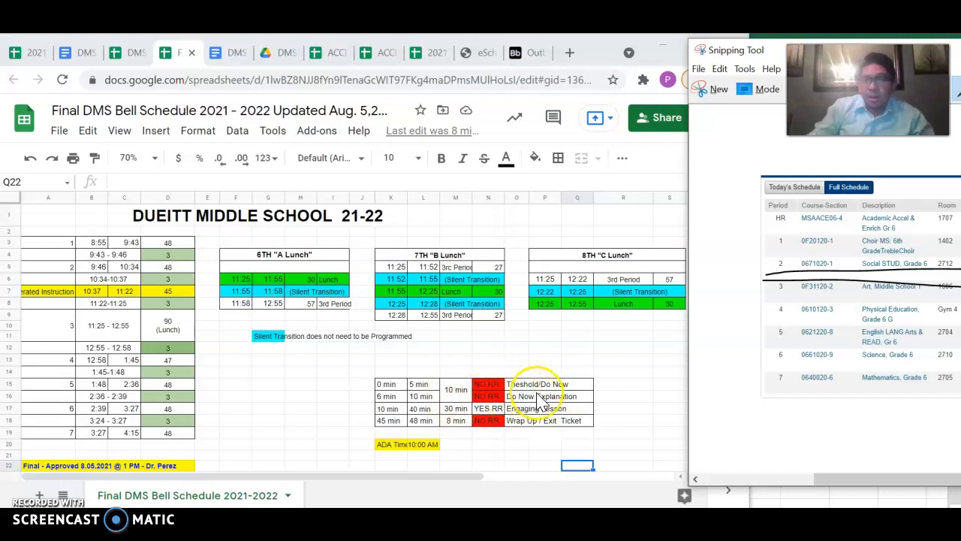
pyautogui.moveTo(560, 402)
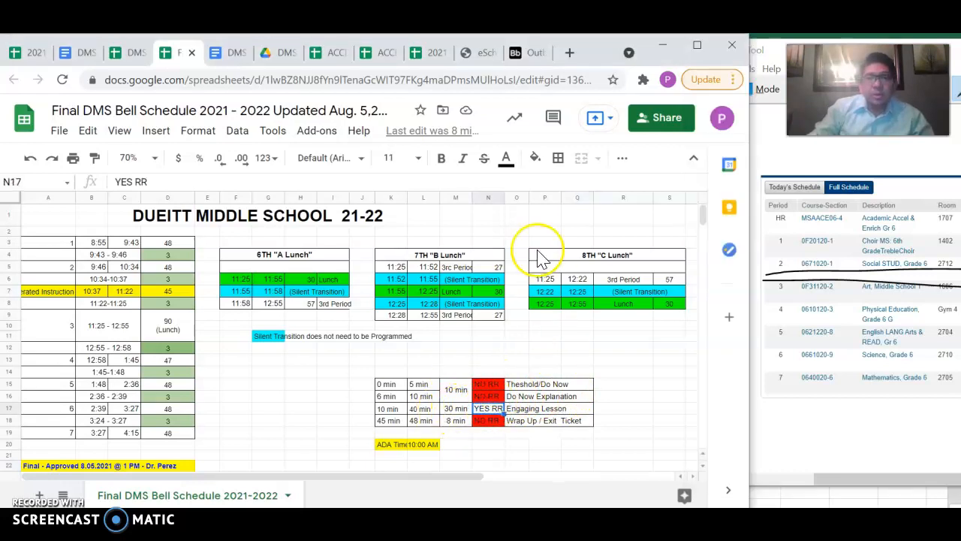
# - Select the YES RR cell beside Engaging Lesson to shade it green
pyautogui.click(534, 158)
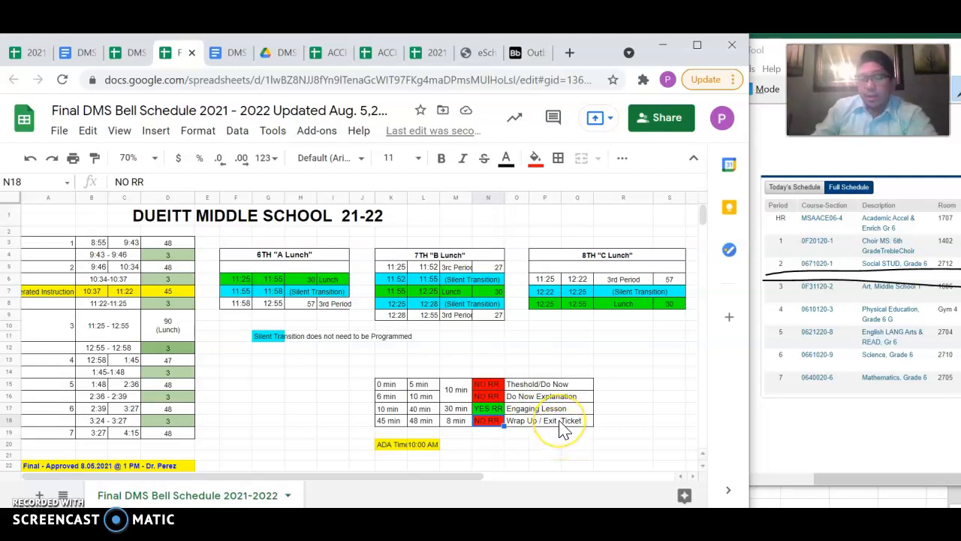
pyautogui.moveTo(242, 412)
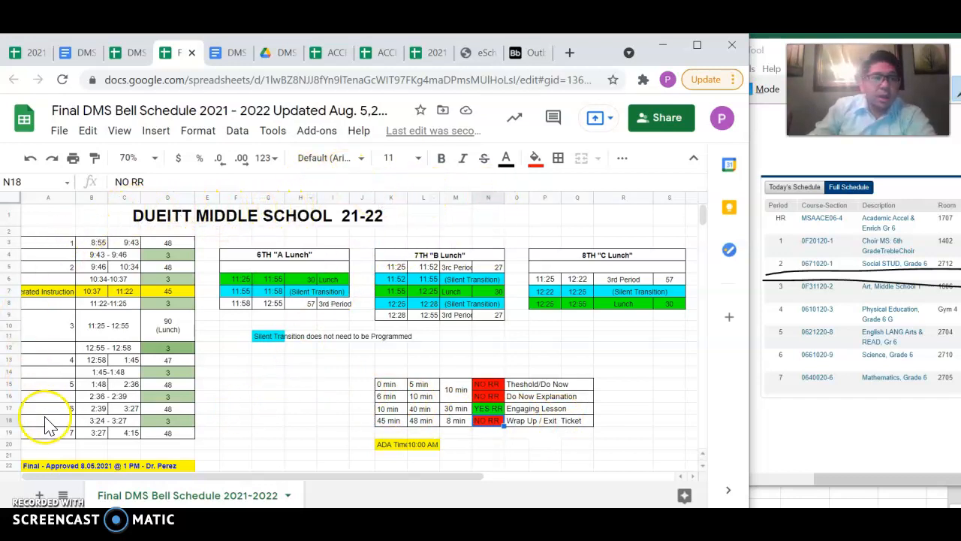
pyautogui.moveTo(671, 376)
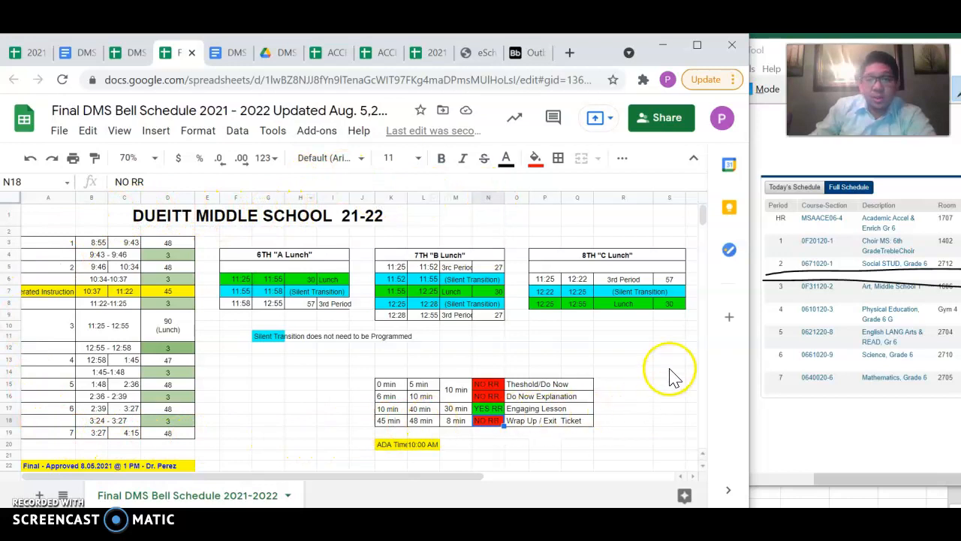
pyautogui.moveTo(458, 492)
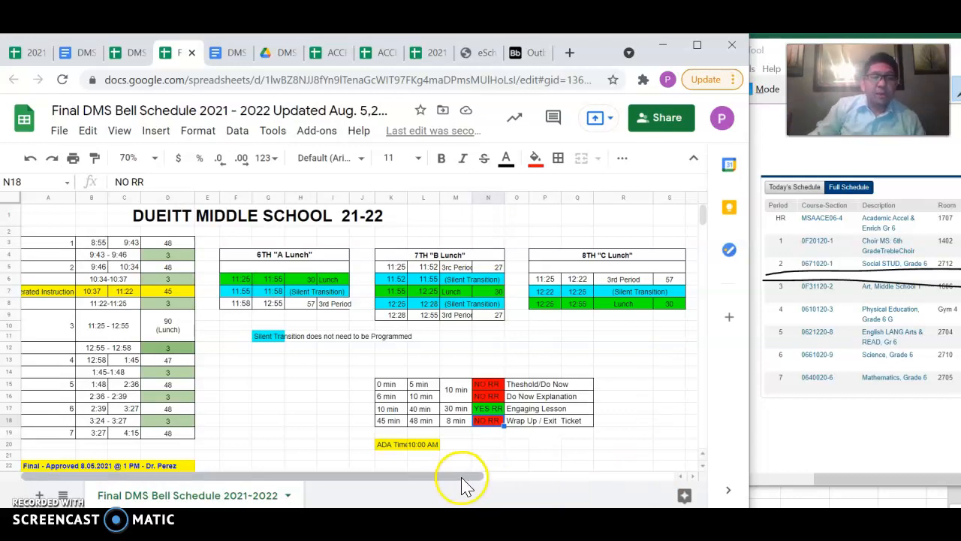
pyautogui.moveTo(649, 153)
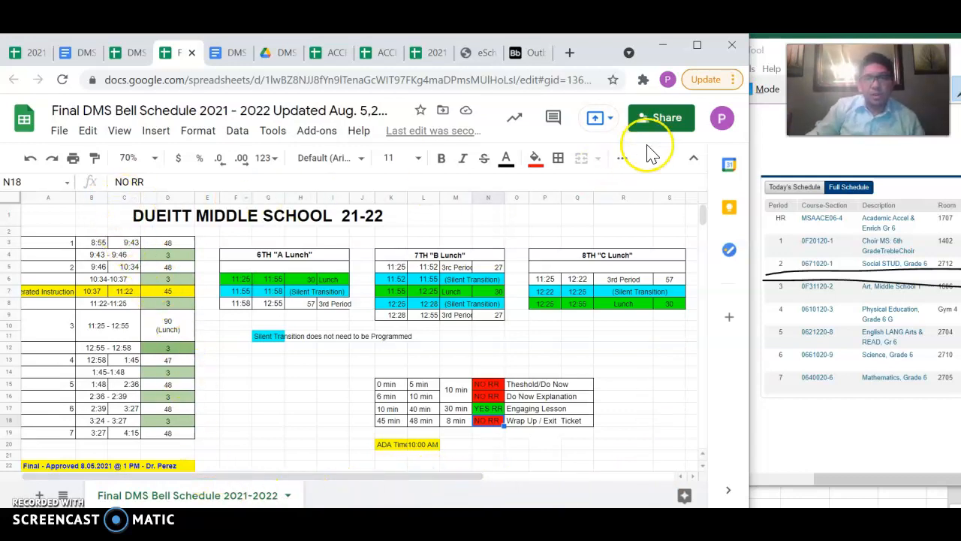